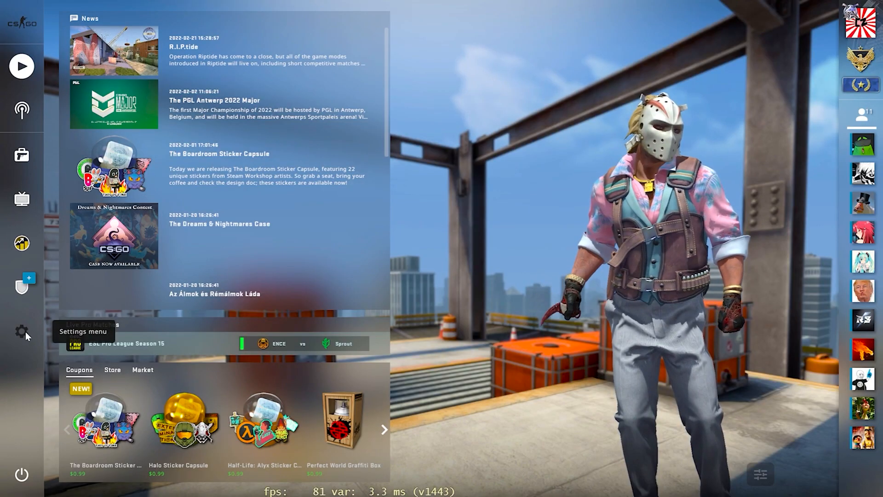
Show the game's Video settings (Widescreen 16:9, 2560x1440, fullscreen)
click(20, 331)
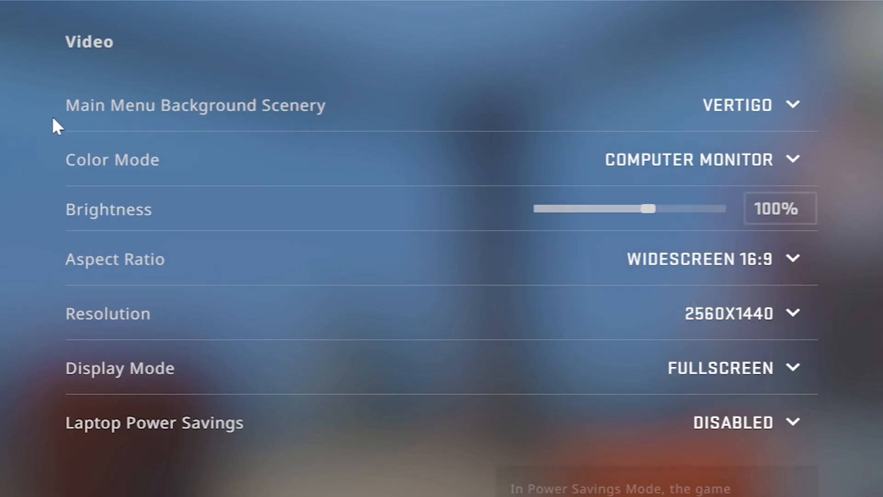
mouse_move(10, 284)
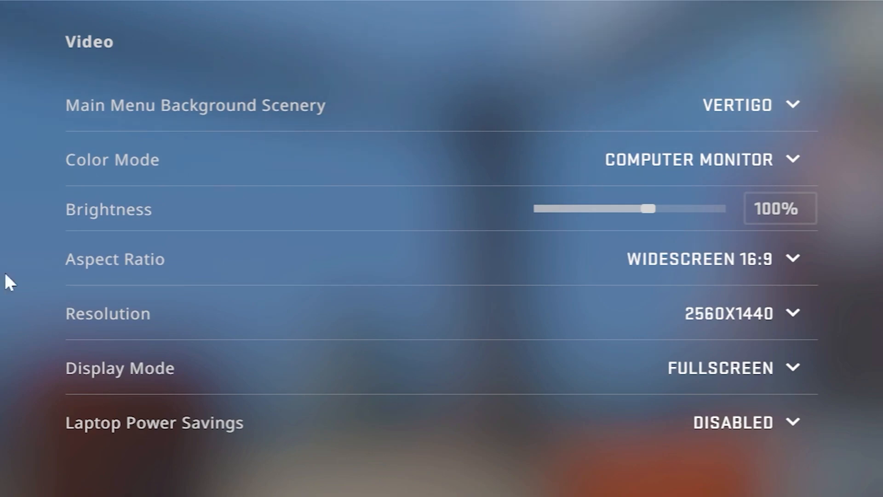
Switch to Normal 4:3 aspect ratio at 1920x1440 resolution and apply the changes
click(699, 258)
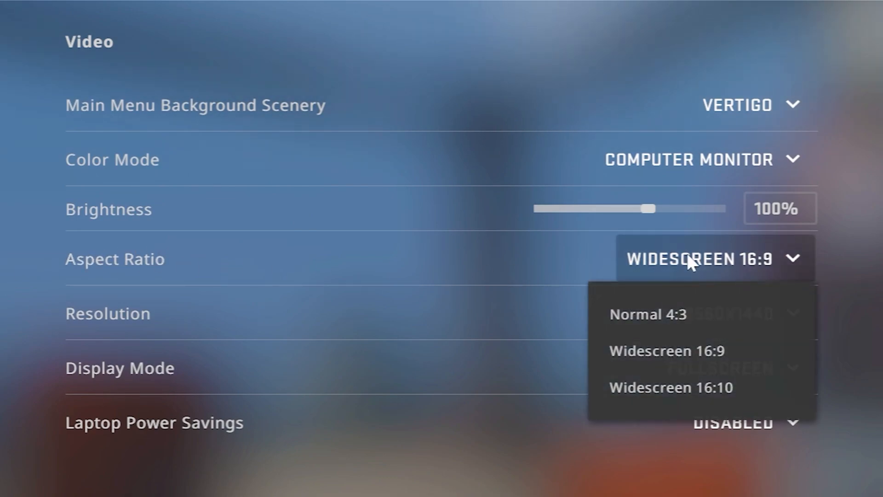
click(648, 315)
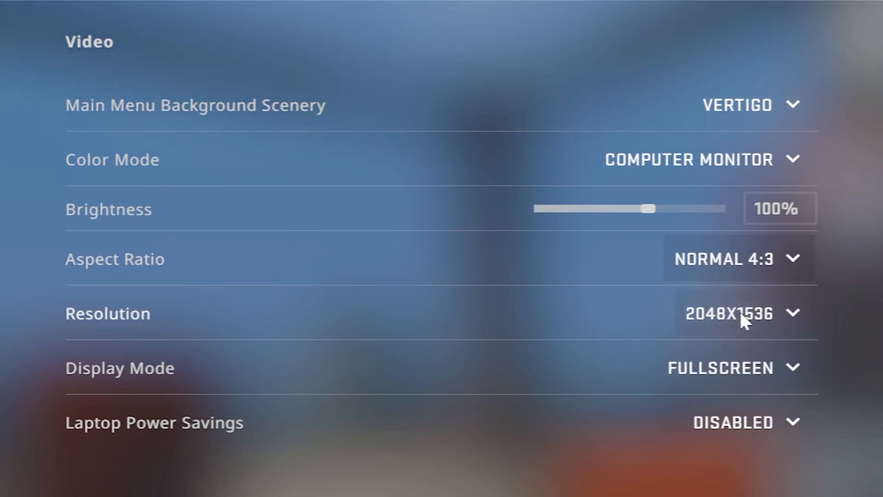
click(738, 313)
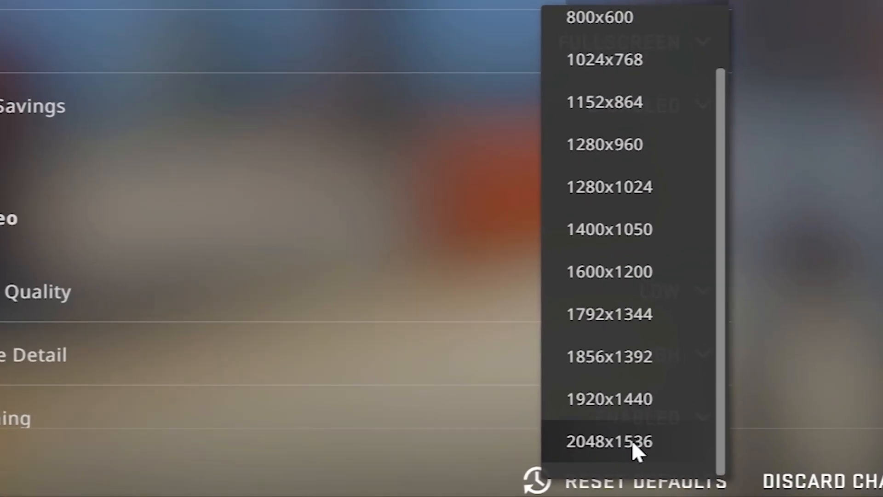
click(607, 399)
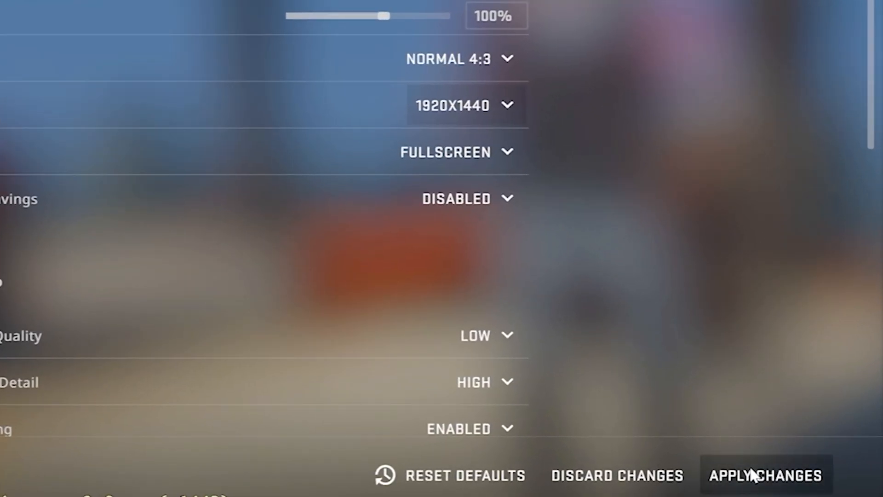
click(758, 474)
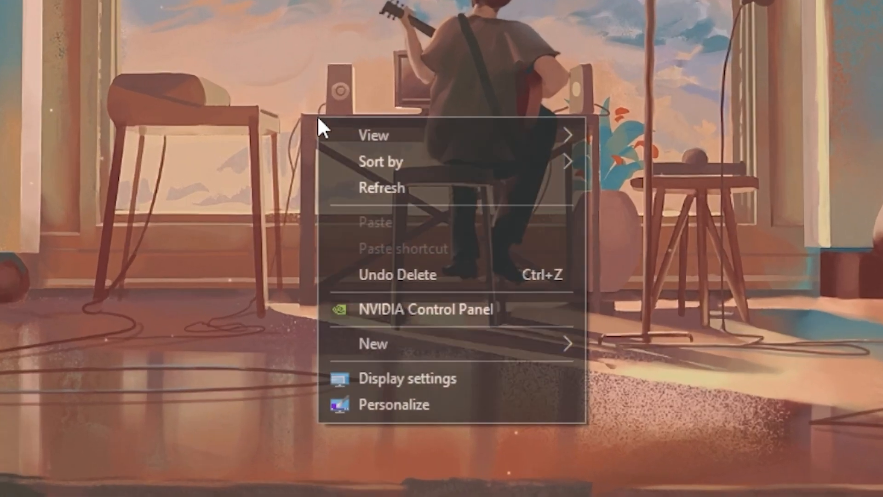
mouse_move(372, 313)
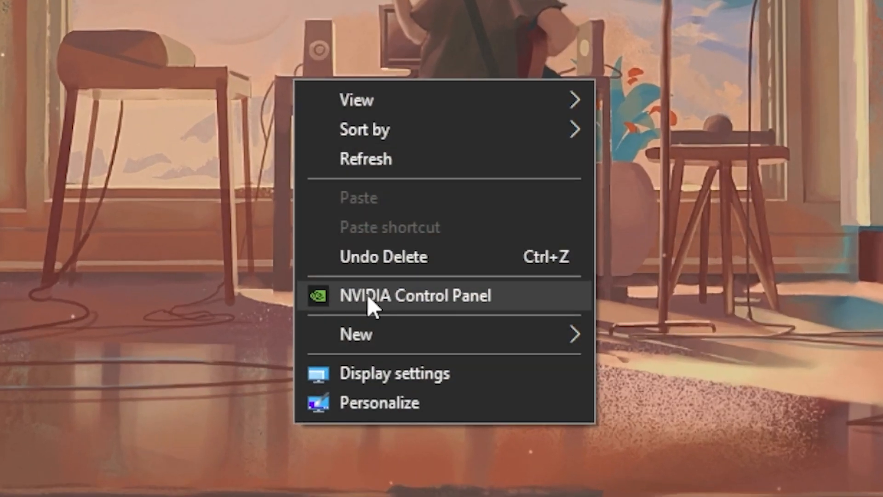
Launch NVIDIA Control Panel from the desktop context menu
click(414, 294)
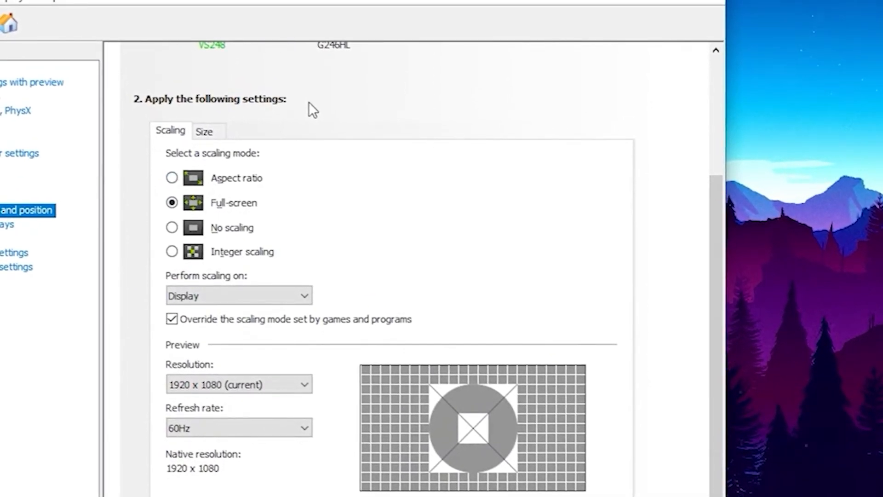
mouse_move(437, 125)
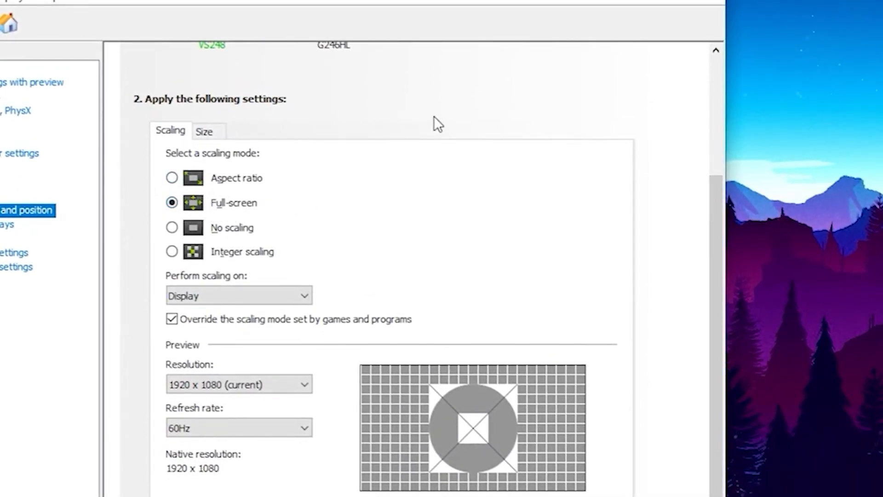